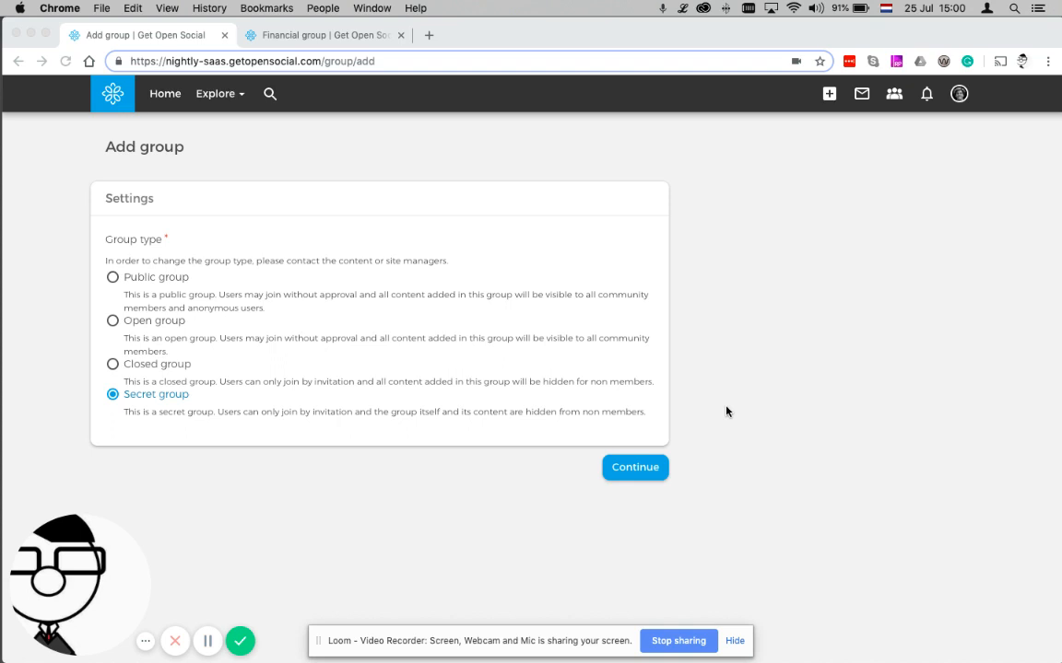
- Open the Financial group page and check its secret-group visibility info
{"action": "left_click", "coordinate": [634, 468]}
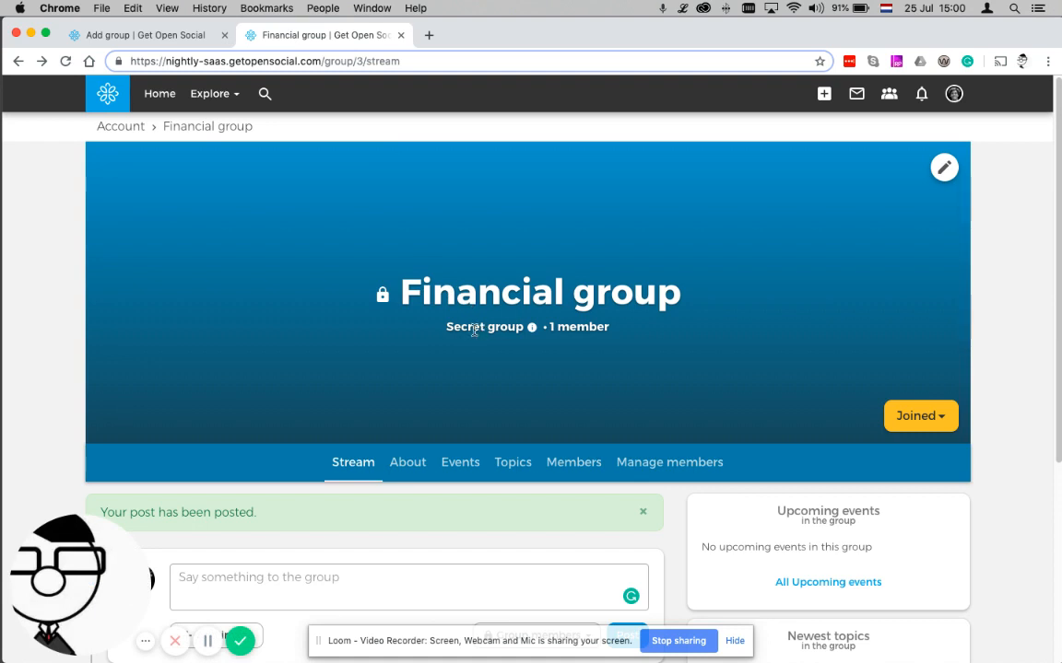
{"action": "mouse_move", "coordinate": [498, 329]}
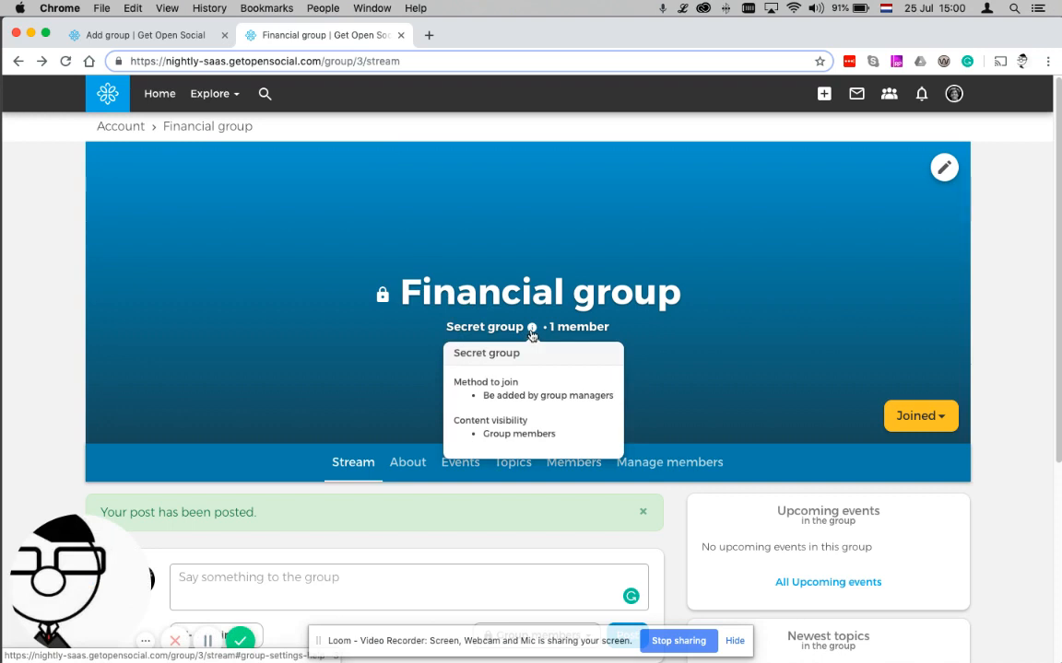
{"action": "scroll", "scroll_direction": "down", "scroll_amount": 3}
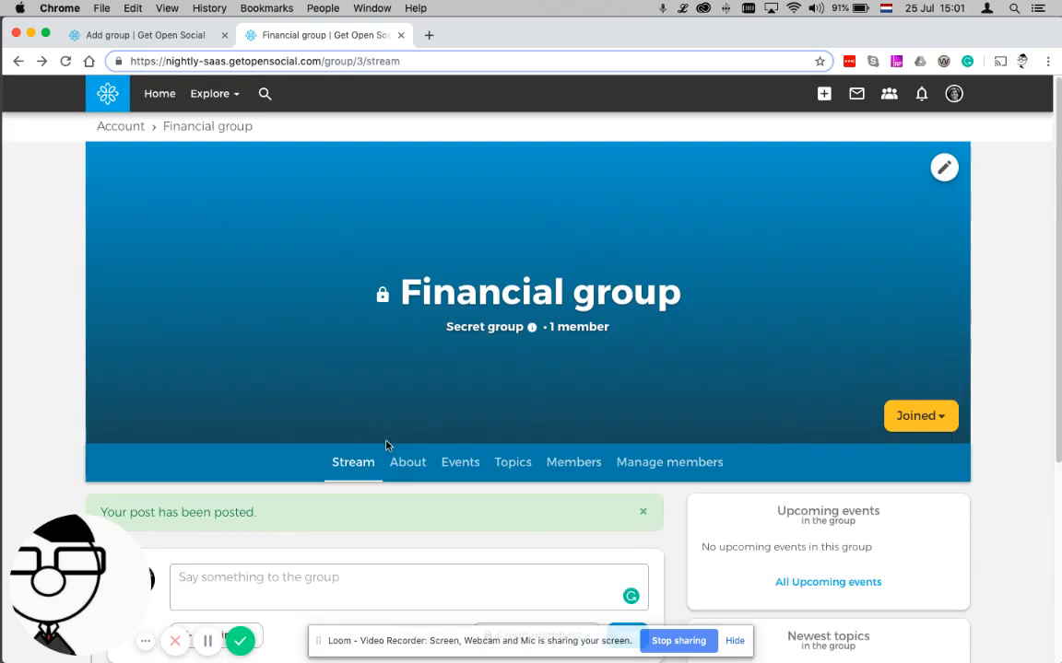
{"action": "mouse_move", "coordinate": [500, 370]}
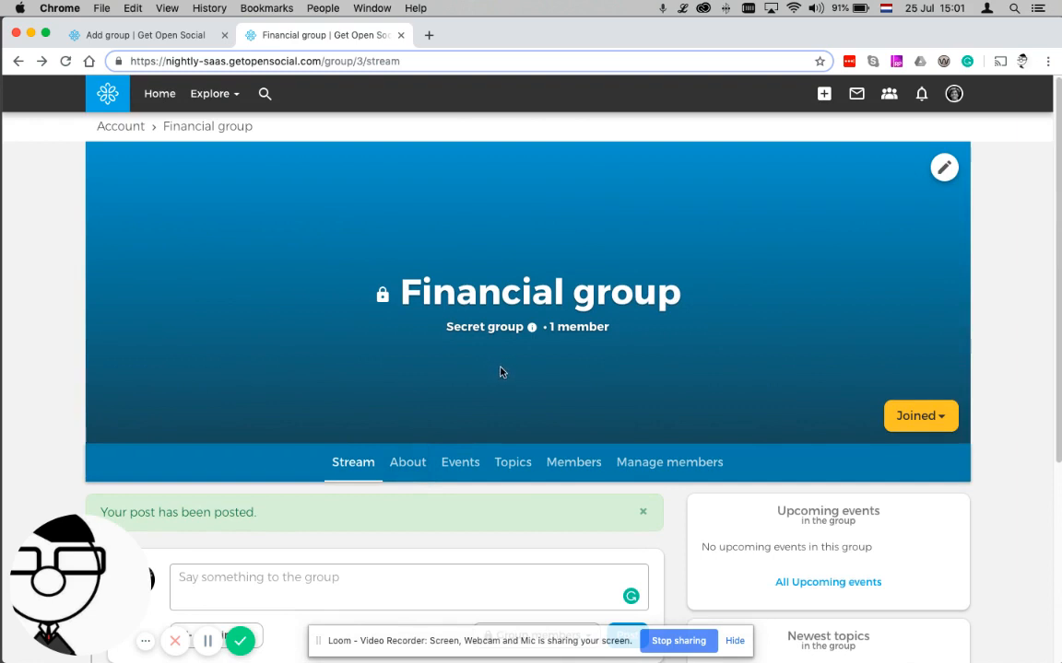
{"action": "mouse_move", "coordinate": [502, 370]}
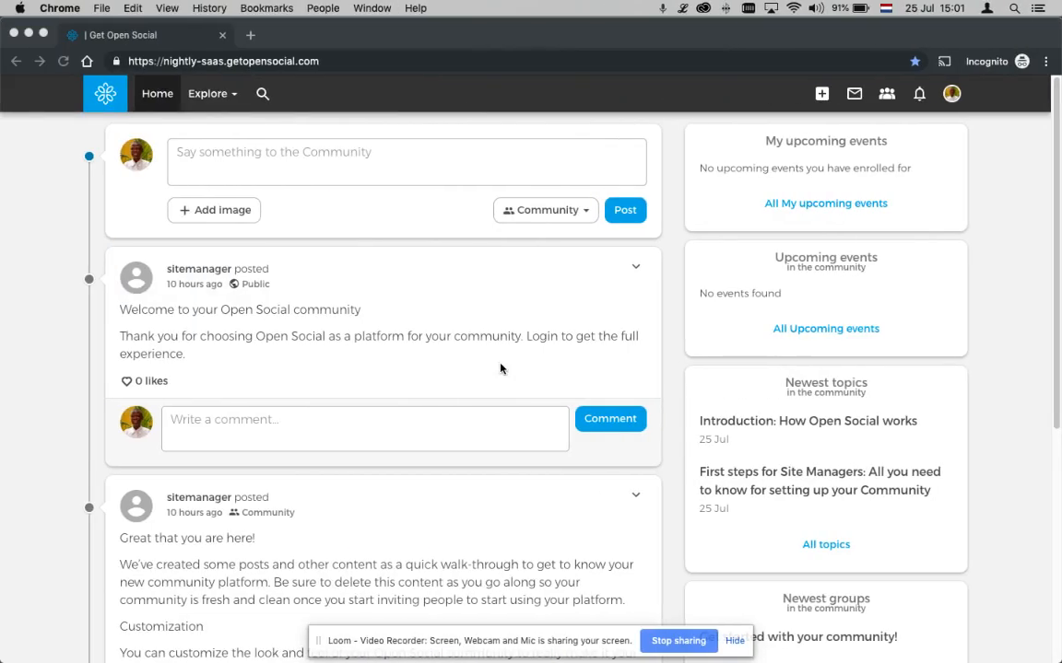
{"action": "mouse_move", "coordinate": [951, 93]}
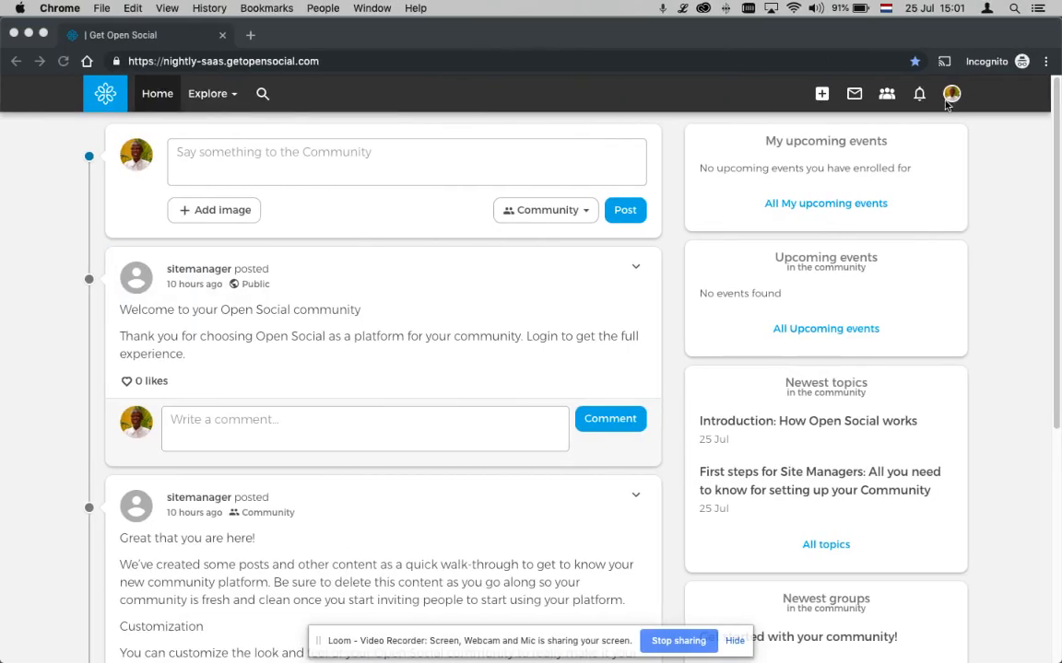
{"action": "mouse_move", "coordinate": [526, 152]}
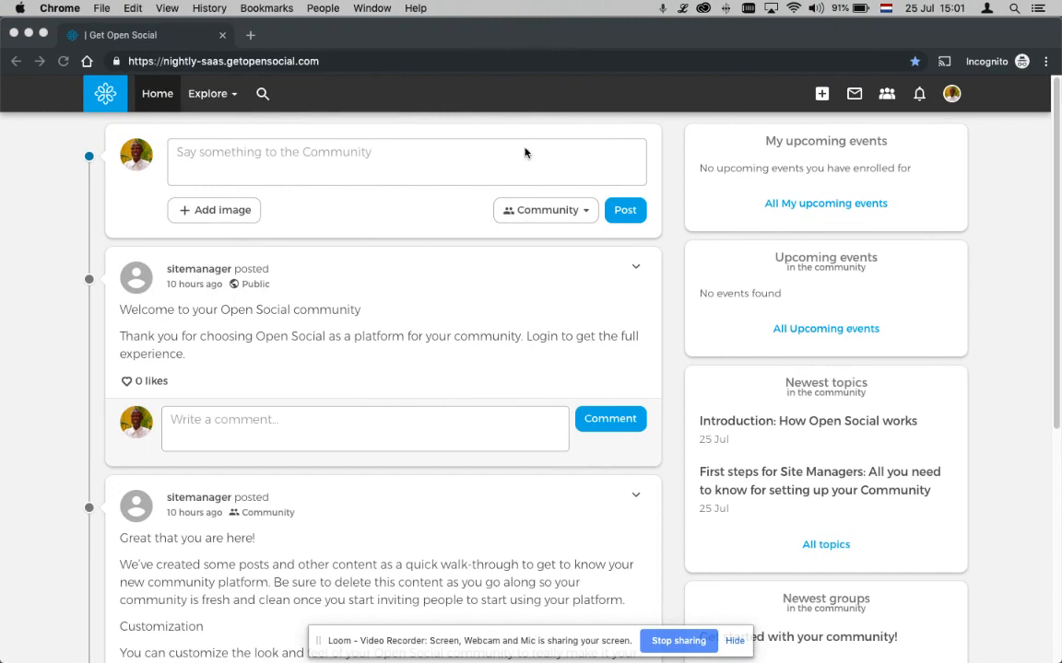
- In the private window, view Explore > All groups, showing only 'Get started with your community!'
{"action": "left_click", "coordinate": [207, 93]}
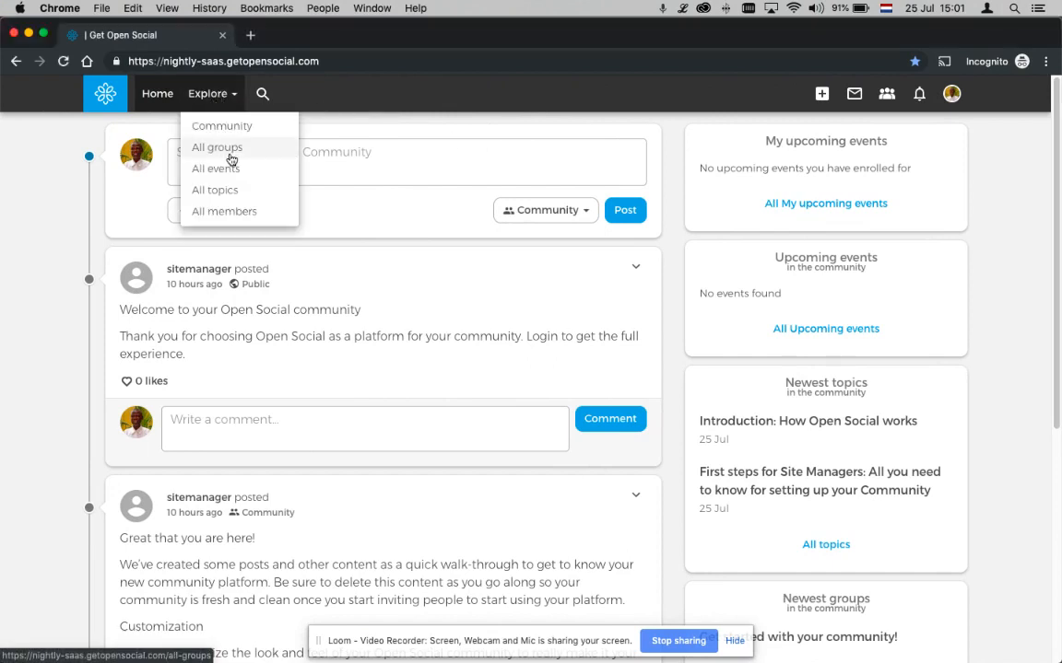
{"action": "left_click", "coordinate": [216, 147]}
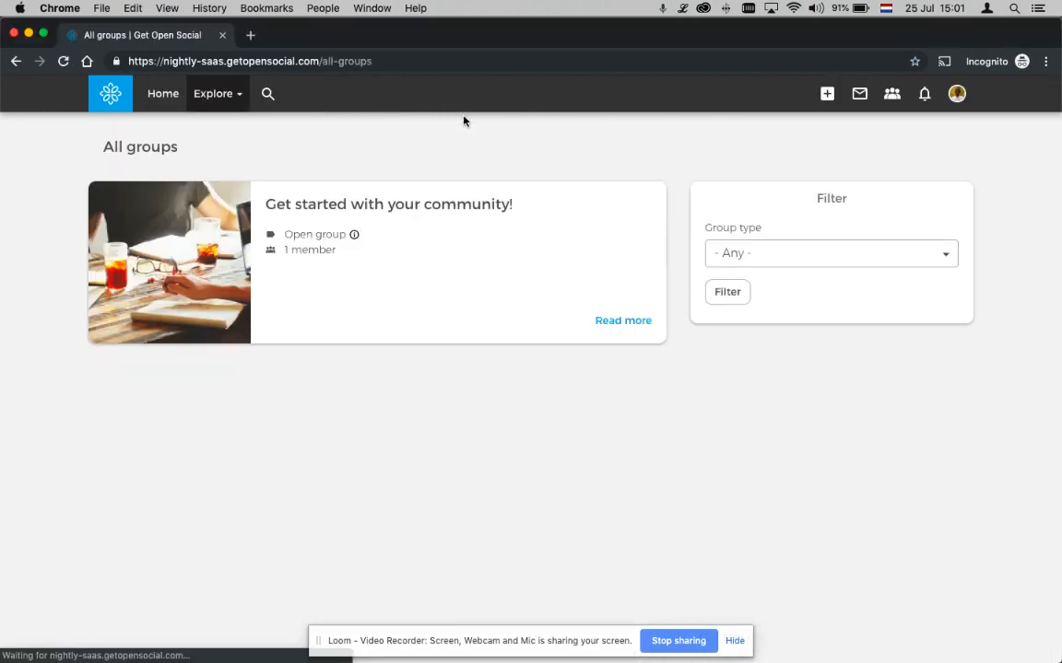
{"action": "mouse_move", "coordinate": [441, 238]}
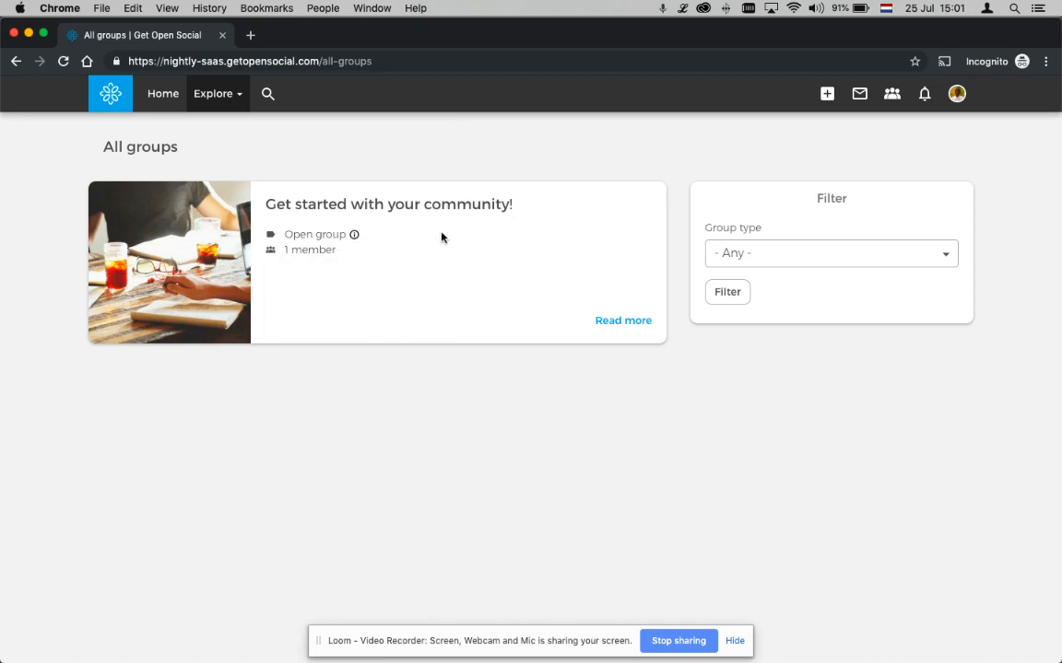
{"action": "mouse_move", "coordinate": [467, 243]}
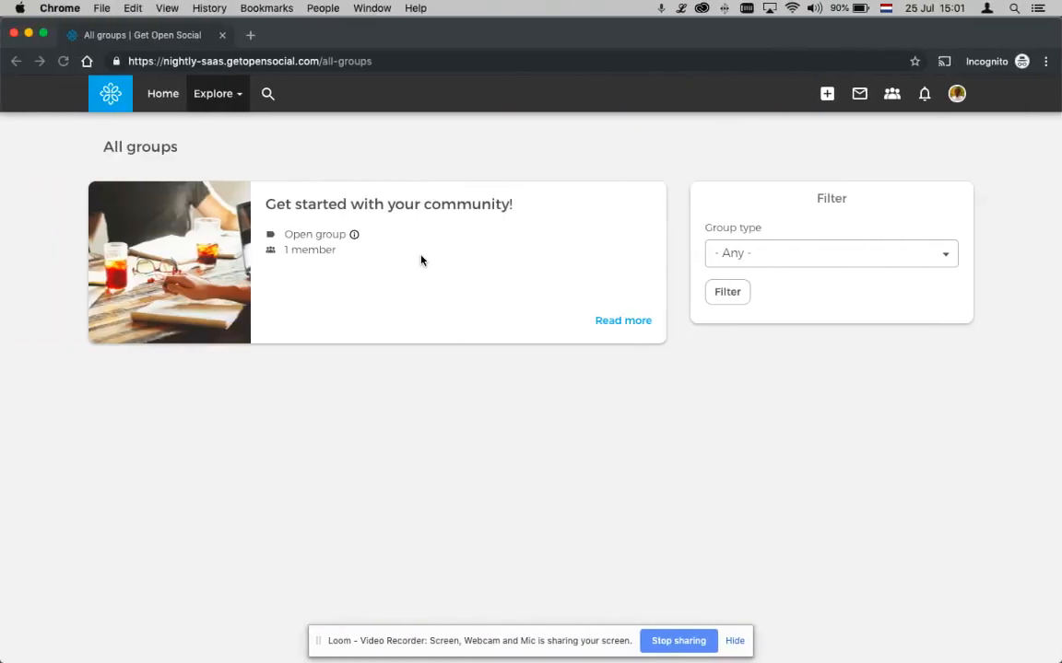
{"action": "mouse_move", "coordinate": [436, 253]}
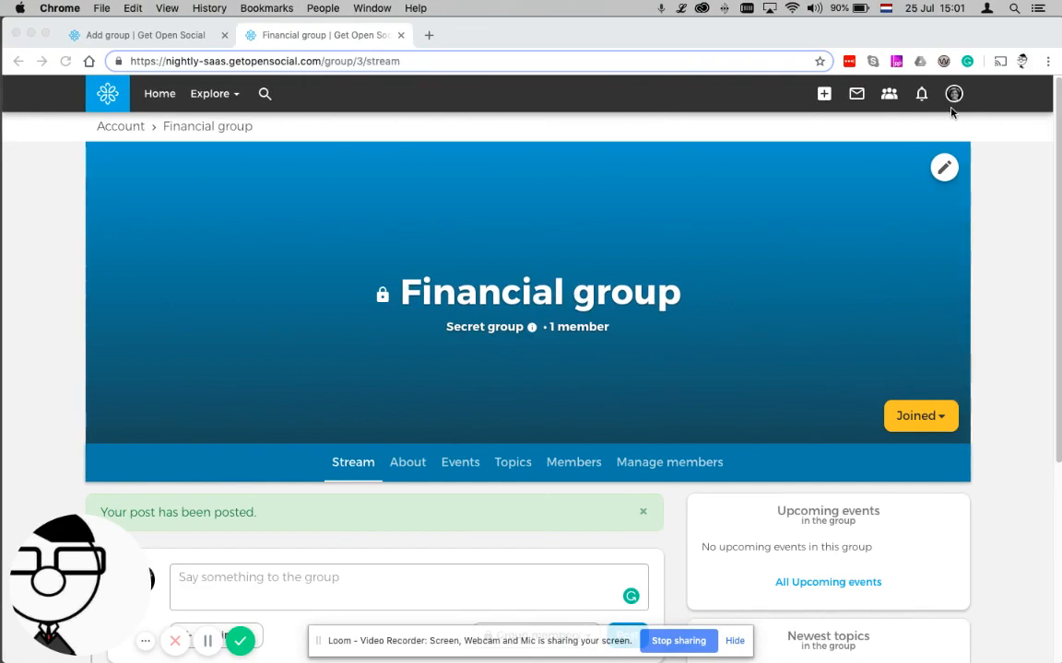
{"action": "scroll", "scroll_direction": "down", "scroll_amount": 3}
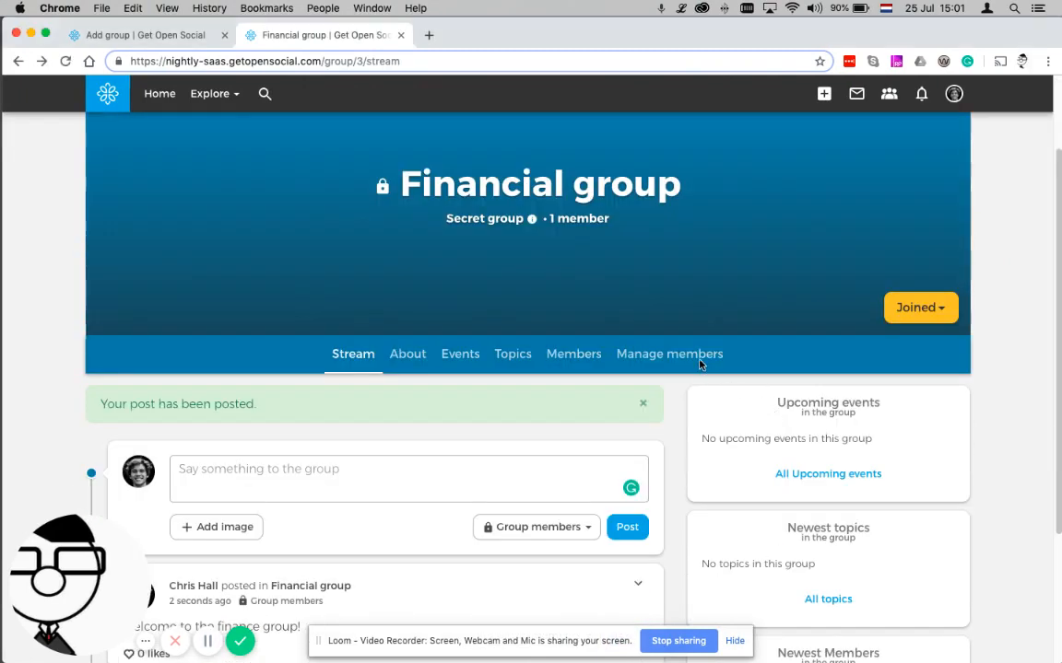
{"action": "left_click", "coordinate": [669, 354]}
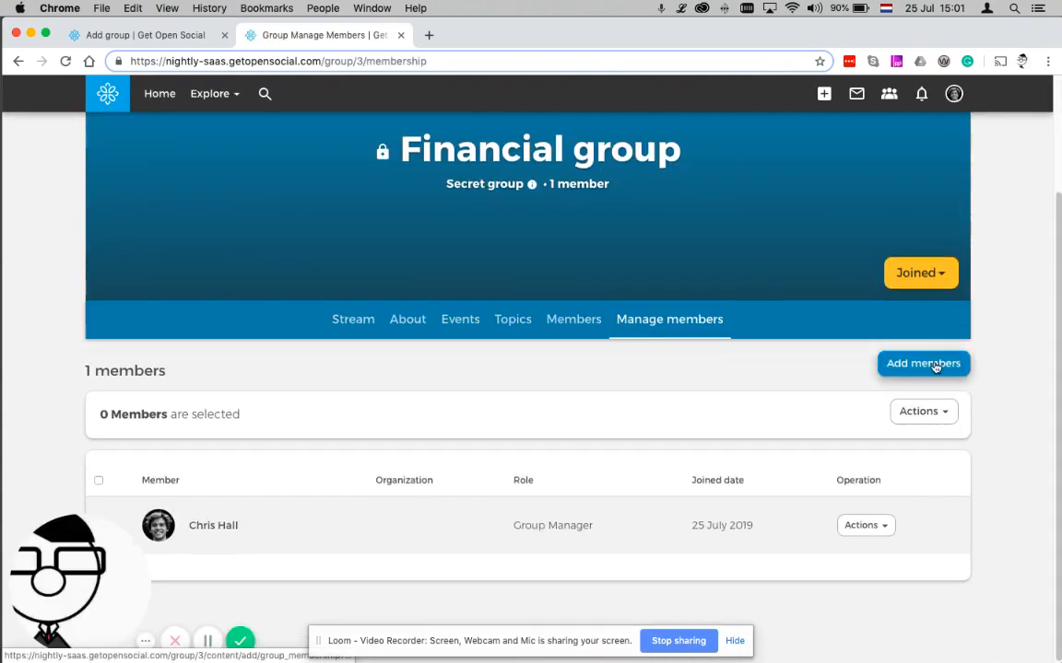
{"action": "left_click", "coordinate": [923, 363]}
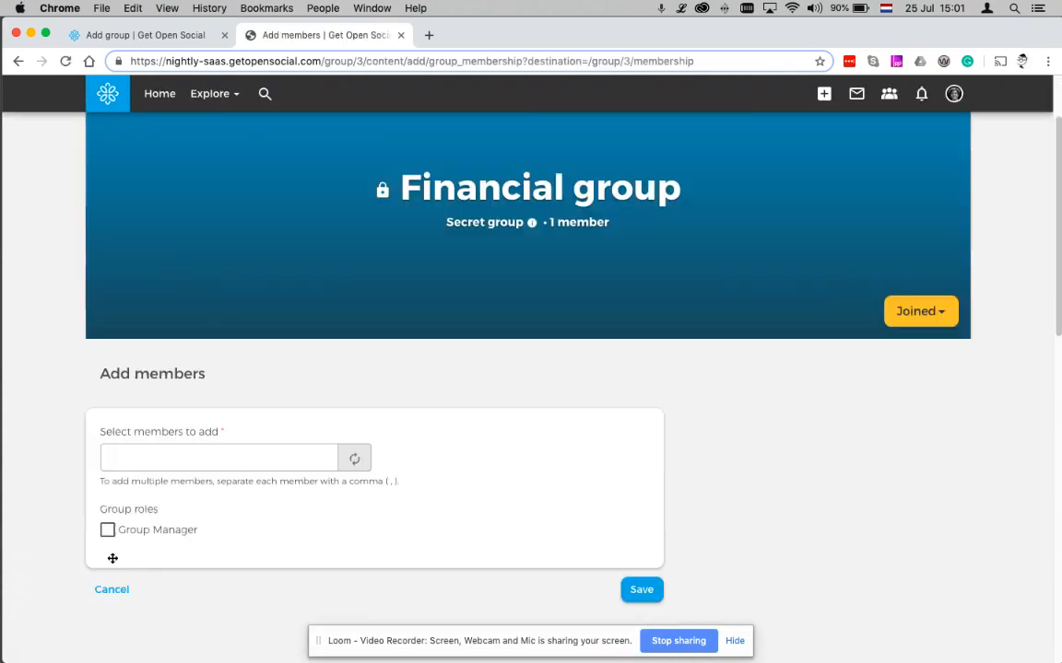
{"action": "type", "text": "p"}
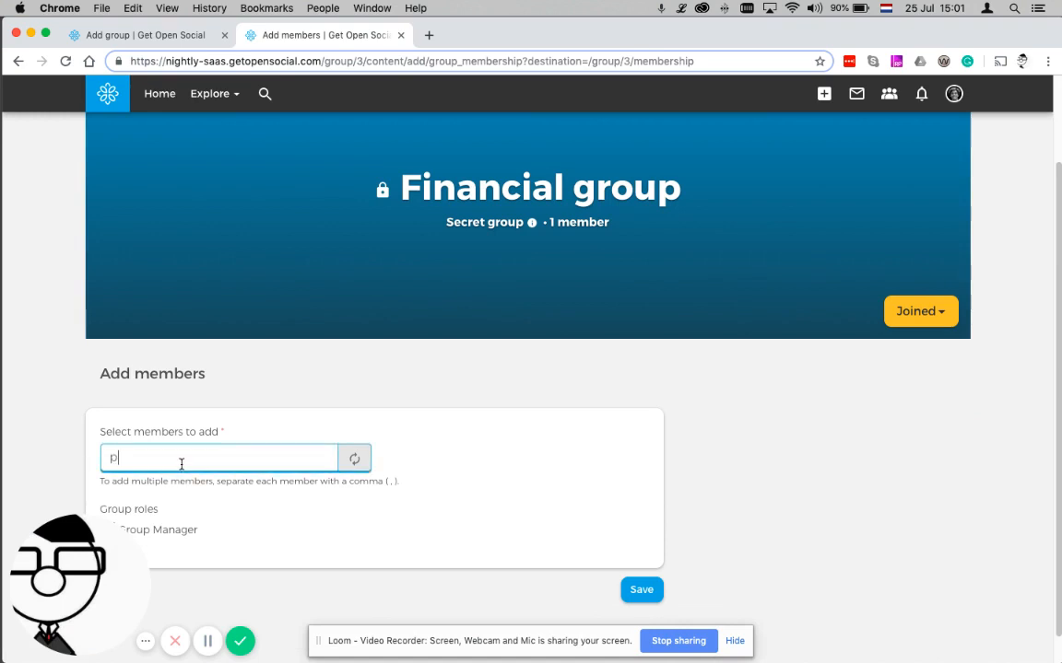
{"action": "type", "text": "aul Harris (9"}
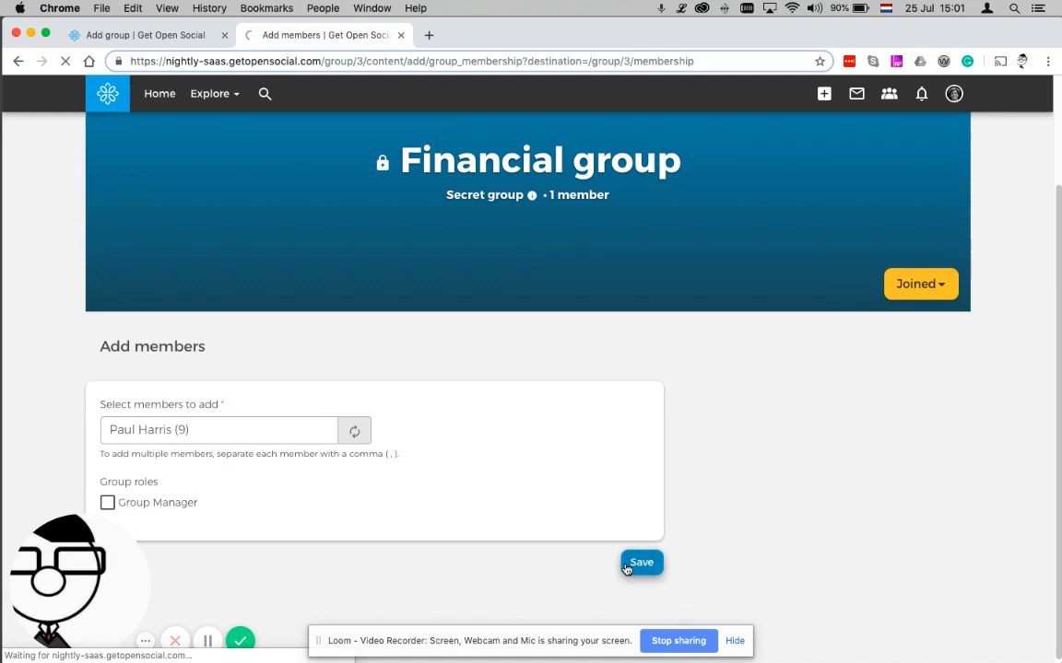
{"action": "left_click", "coordinate": [640, 562]}
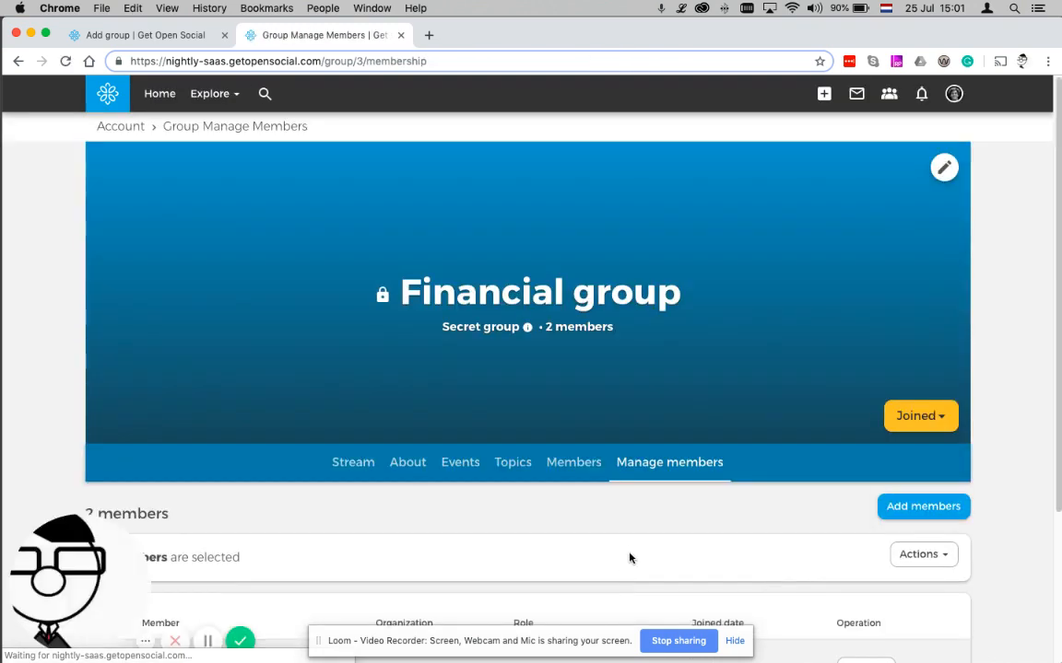
- In the private window, open the now-listed secret Financial group showing 2 members
{"action": "scroll", "scroll_direction": "down", "scroll_amount": 3}
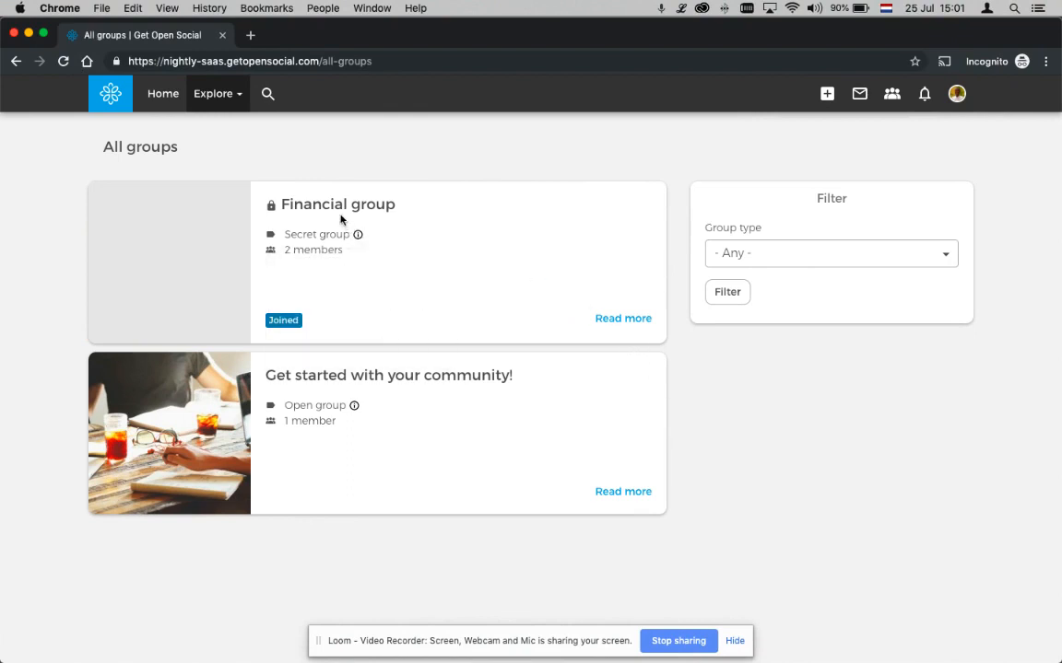
{"action": "mouse_move", "coordinate": [389, 214]}
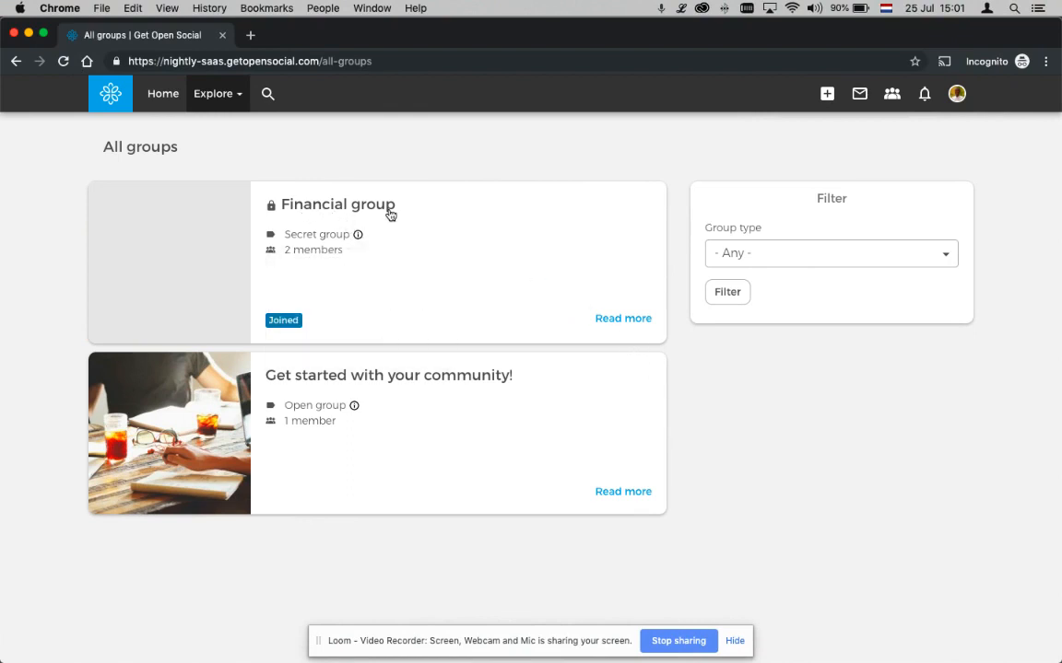
{"action": "mouse_move", "coordinate": [327, 223]}
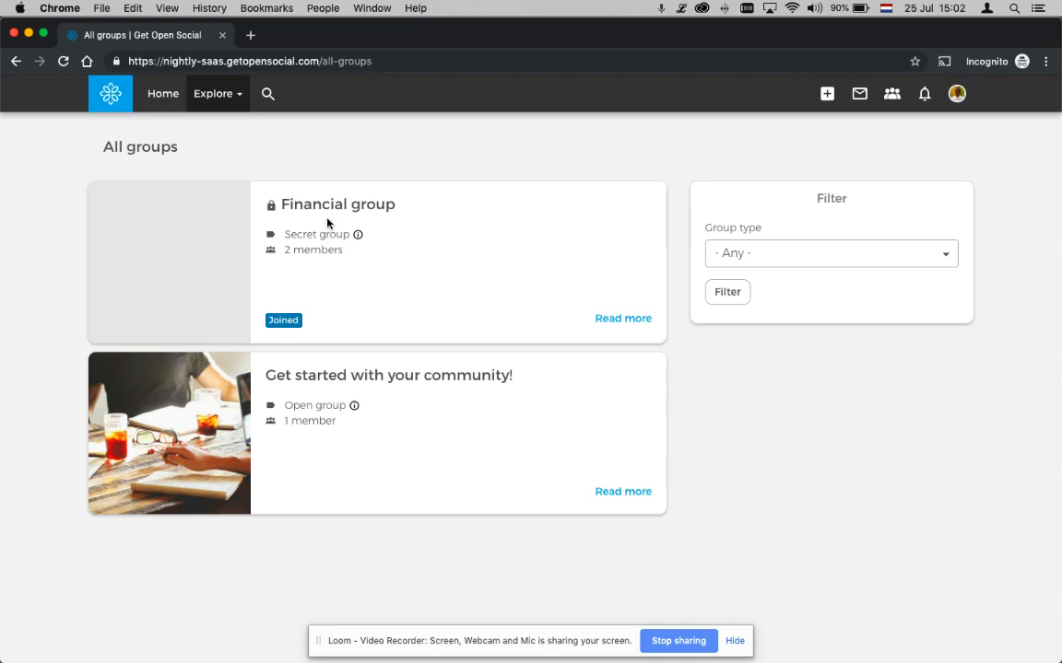
{"action": "left_click", "coordinate": [338, 203]}
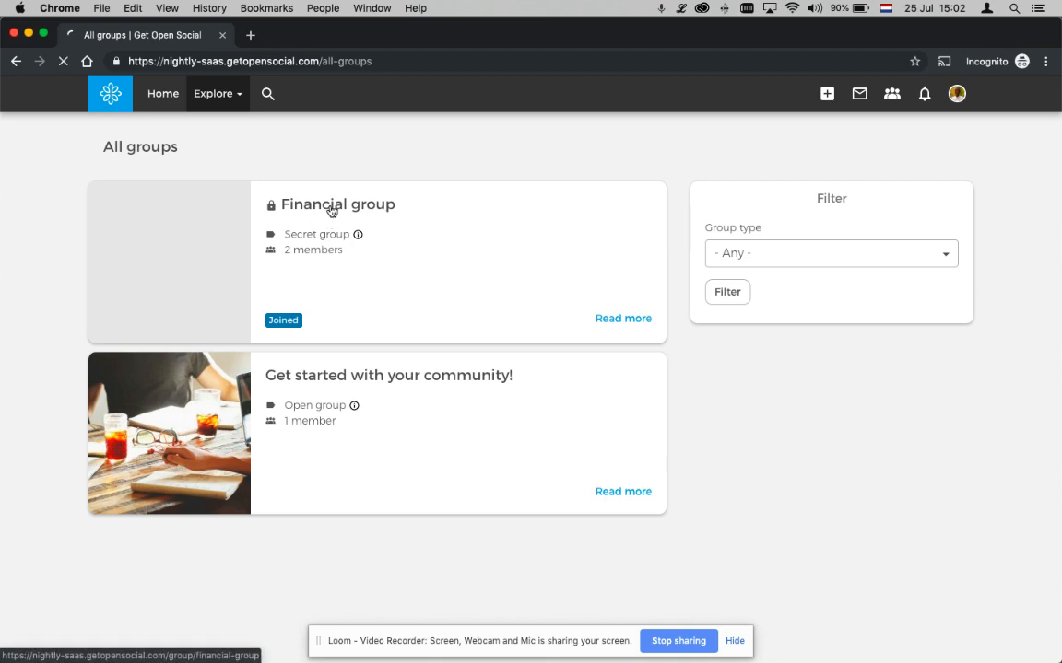
{"action": "left_click", "coordinate": [337, 204]}
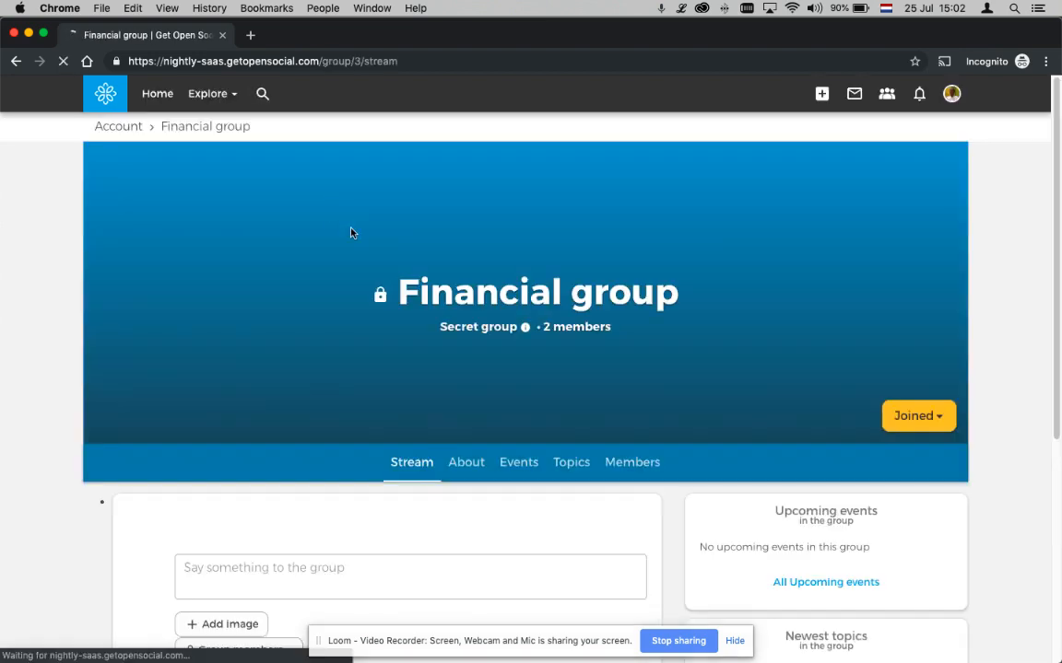